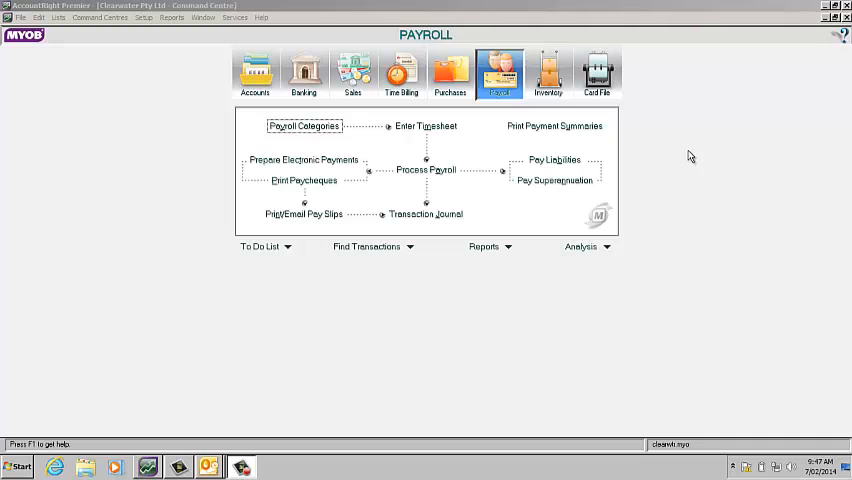
pyautogui.moveTo(170, 189)
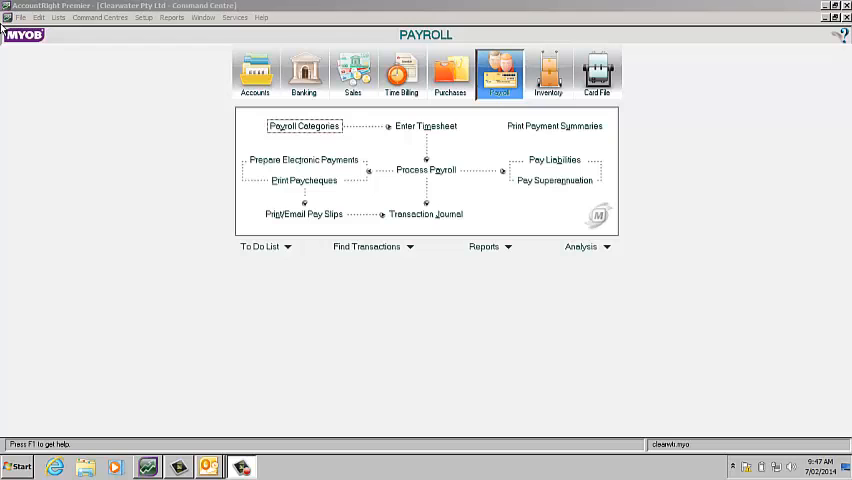
# Open the File menu to reach the company file backup and restore commands
pyautogui.click(19, 17)
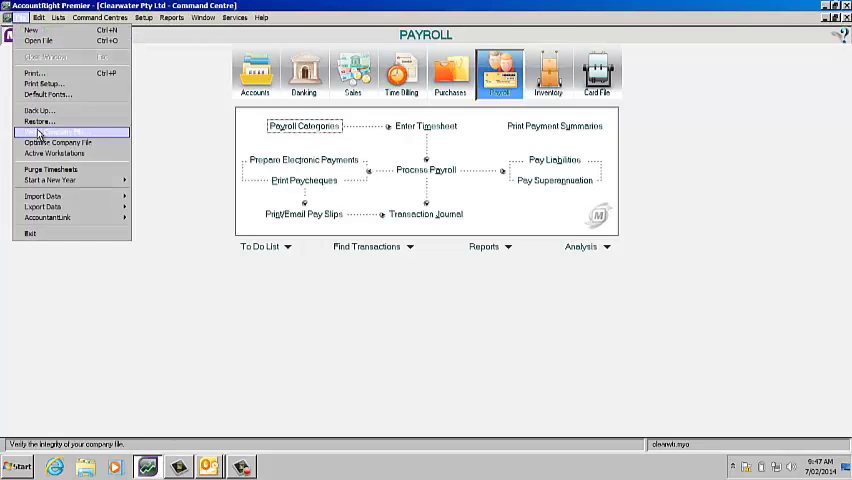
# Start Back Up for all data, skipping the company file error check
pyautogui.click(39, 110)
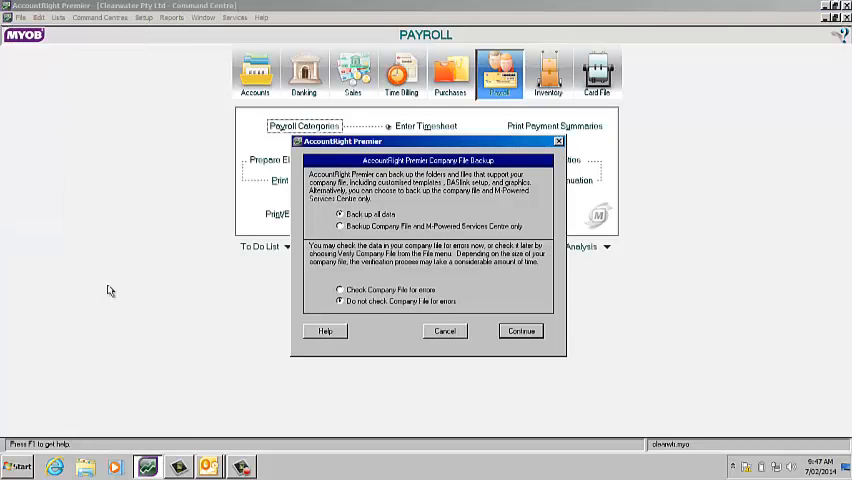
pyautogui.moveTo(199, 270)
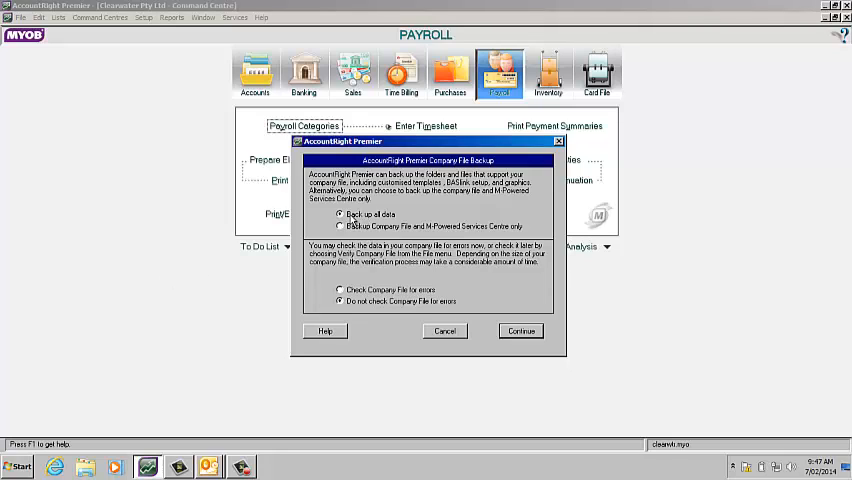
pyautogui.moveTo(418, 288)
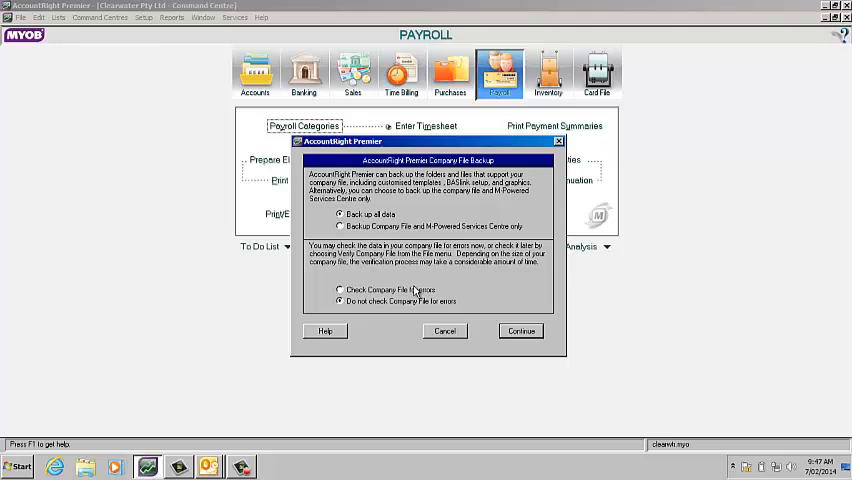
# Save the backup ZIP as 'mypb backup 7.2.14' in C:\AA MYOB Backups
pyautogui.click(520, 331)
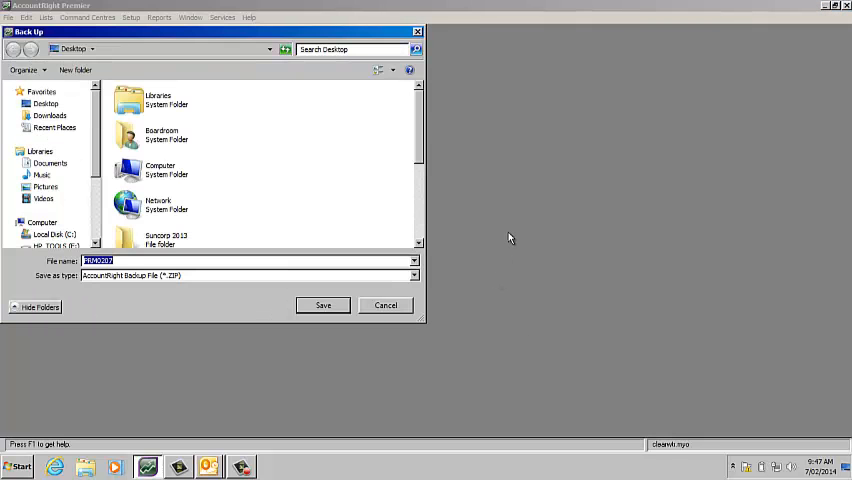
pyautogui.moveTo(97, 119)
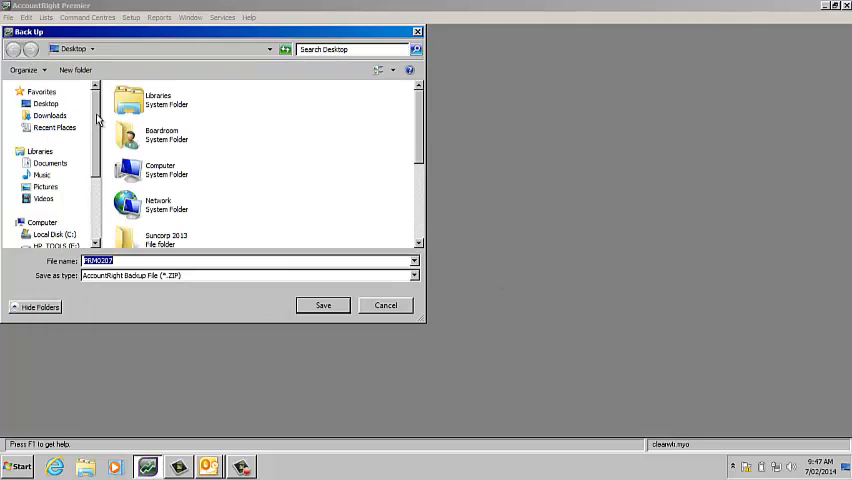
pyautogui.click(55, 157)
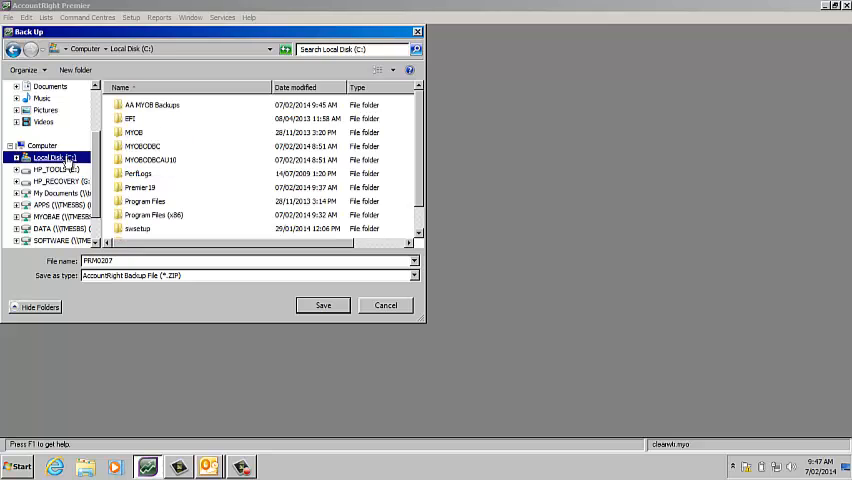
pyautogui.doubleClick(151, 104)
pyautogui.write('myob backup 7')
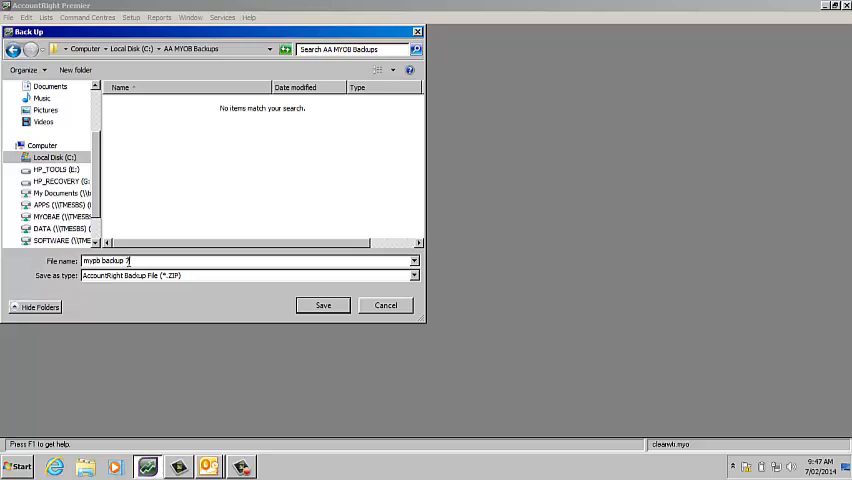
pyautogui.write('.2.14')
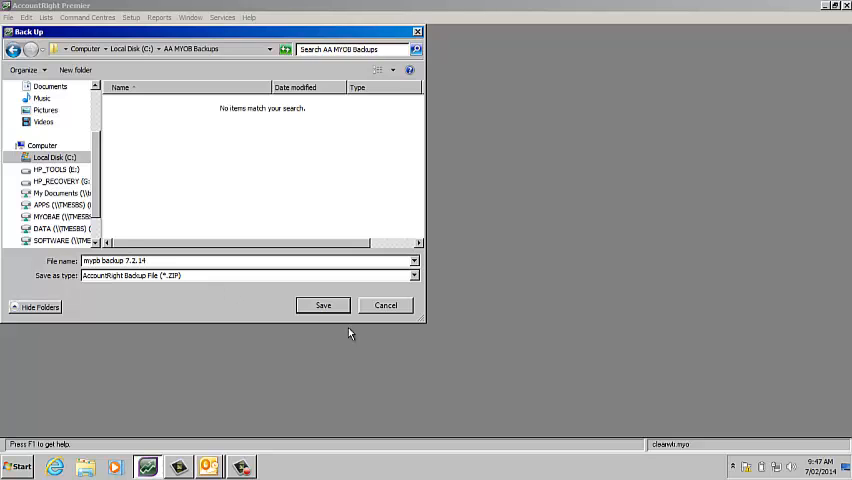
pyautogui.click(323, 305)
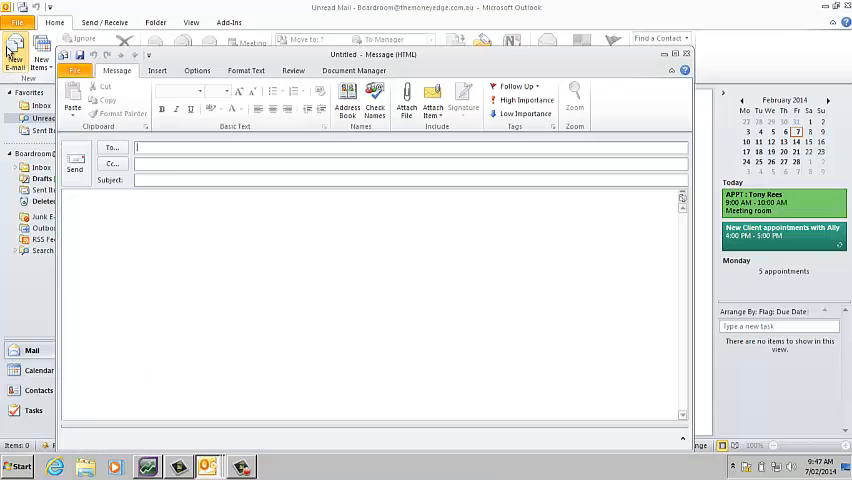
# Address a new email to Accounting and choose Attach File from Insert
pyautogui.write('a')
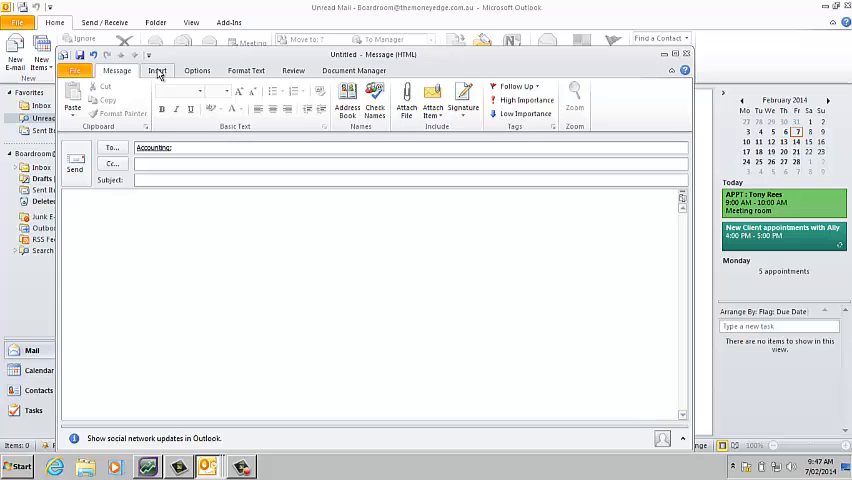
pyautogui.click(157, 70)
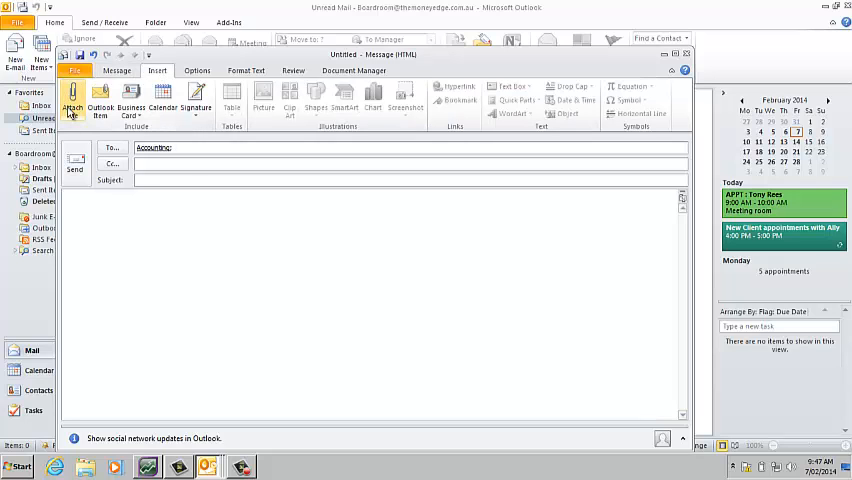
pyautogui.click(72, 100)
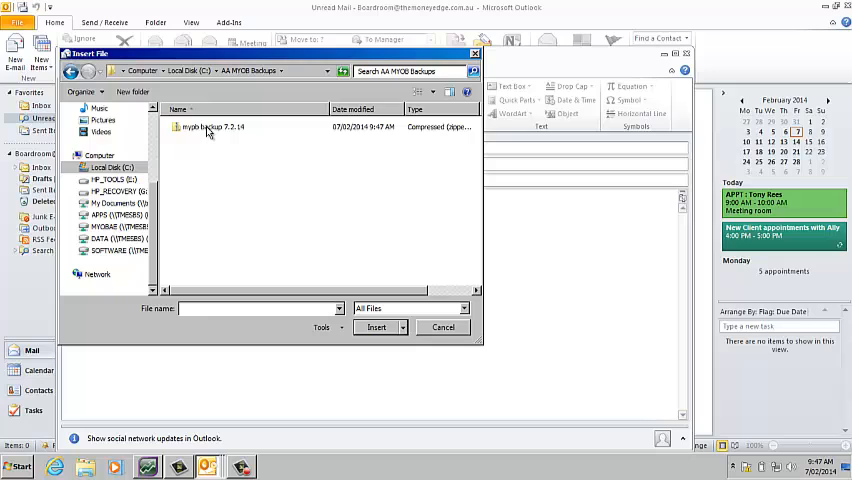
# Insert 'mypb backup 7.2.14' from AA MYOB Backups as the email attachment
pyautogui.click(376, 327)
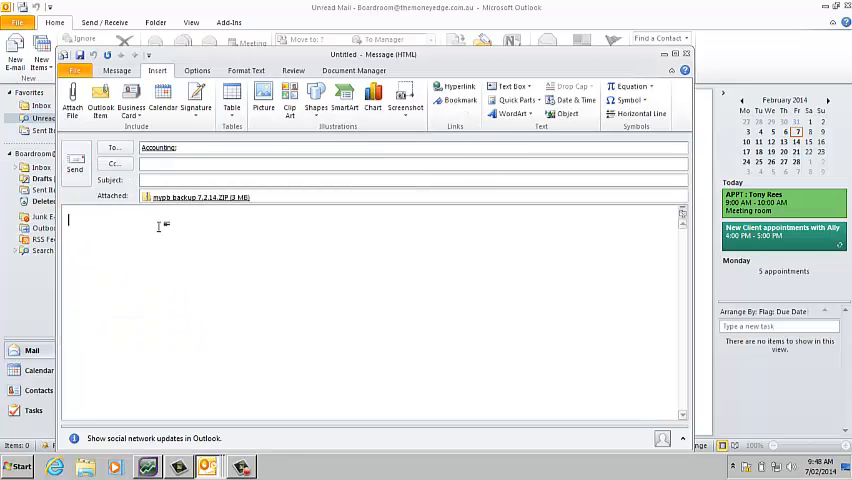